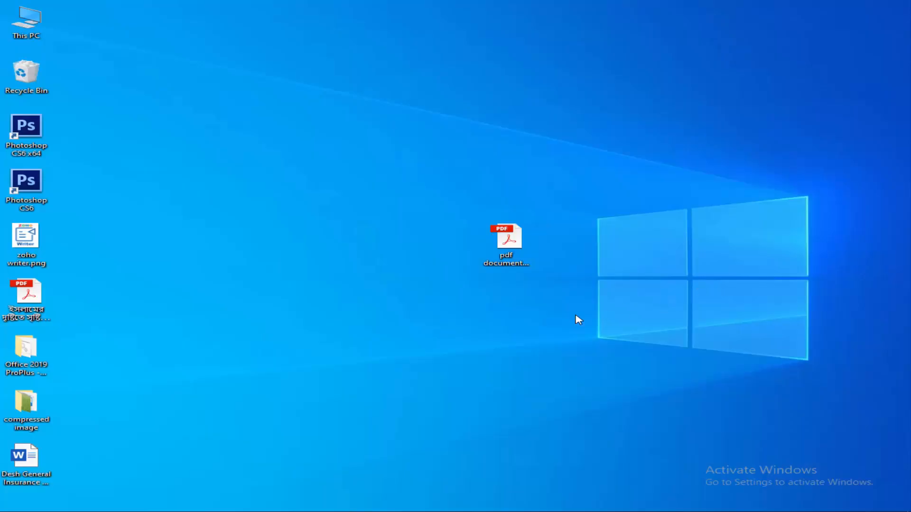
mouse_move(561, 332)
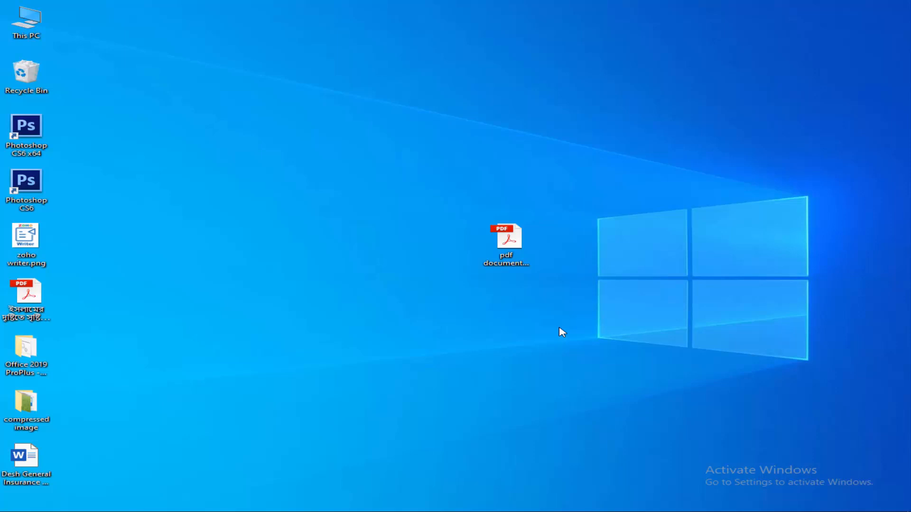
mouse_move(507, 323)
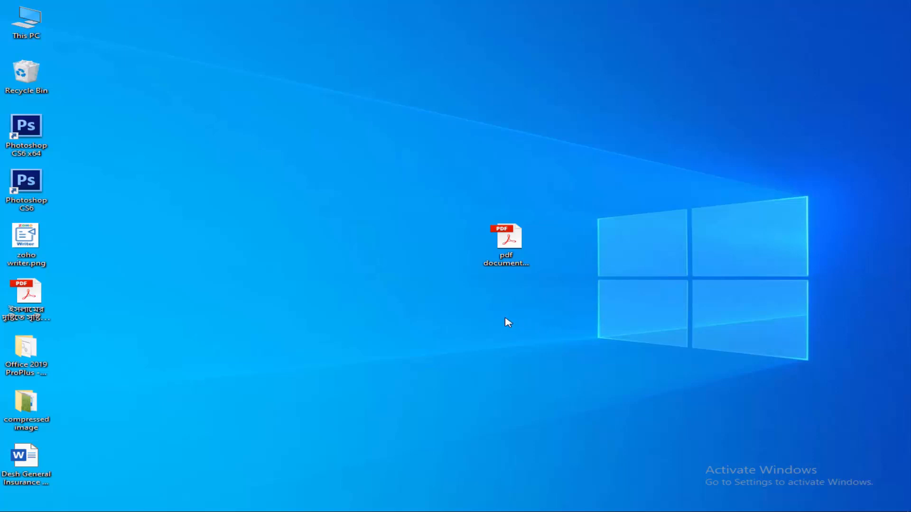
Open pdf document.pdf in Acrobat and browse its page thumbnails to page 6.
click(505, 238)
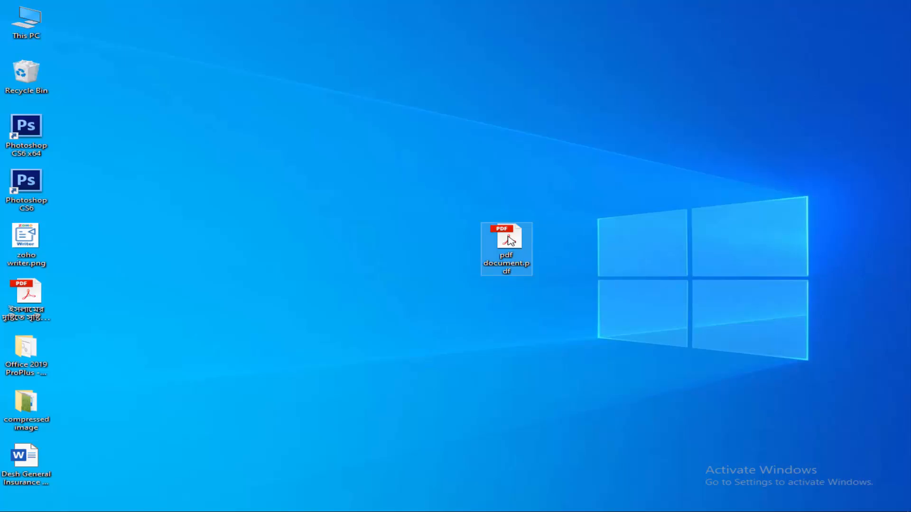
double_click(506, 239)
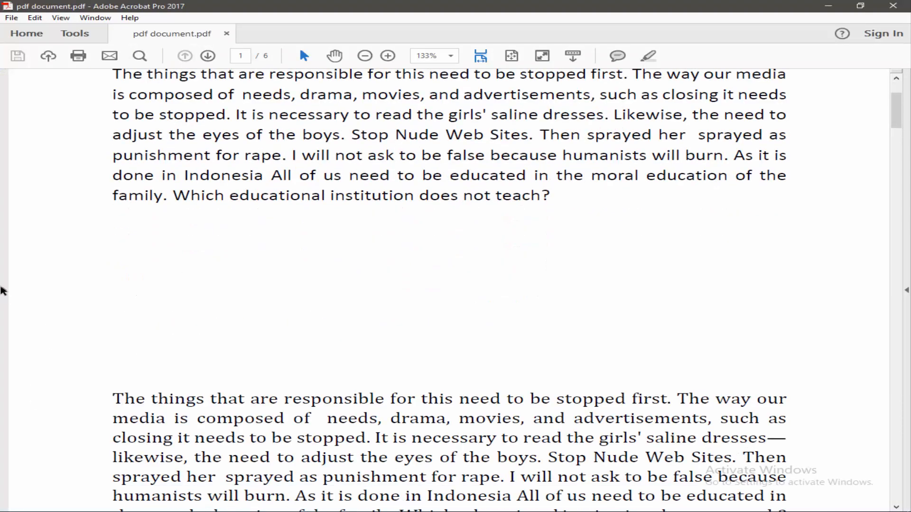
click(16, 84)
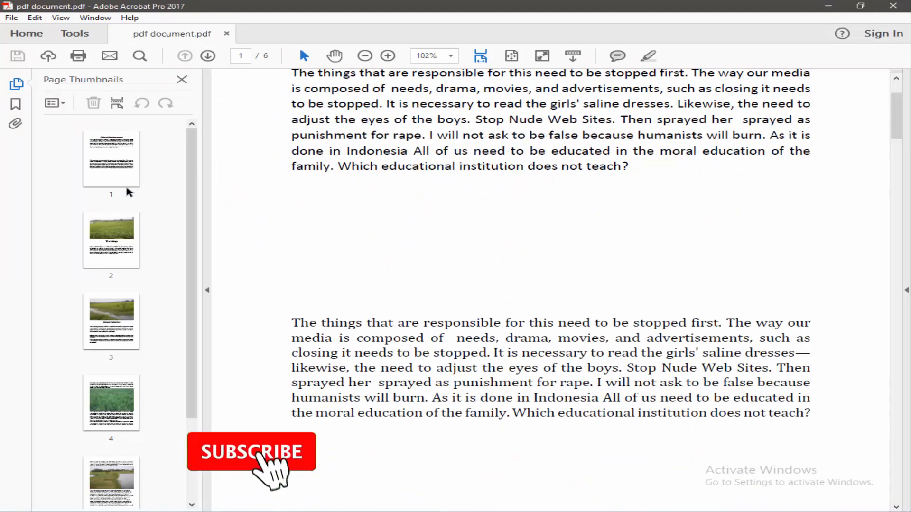
click(111, 403)
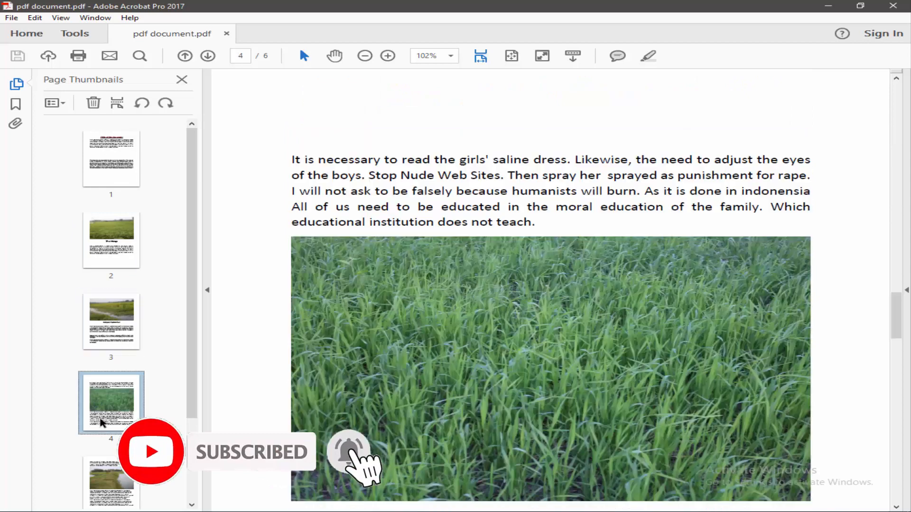
click(207, 56)
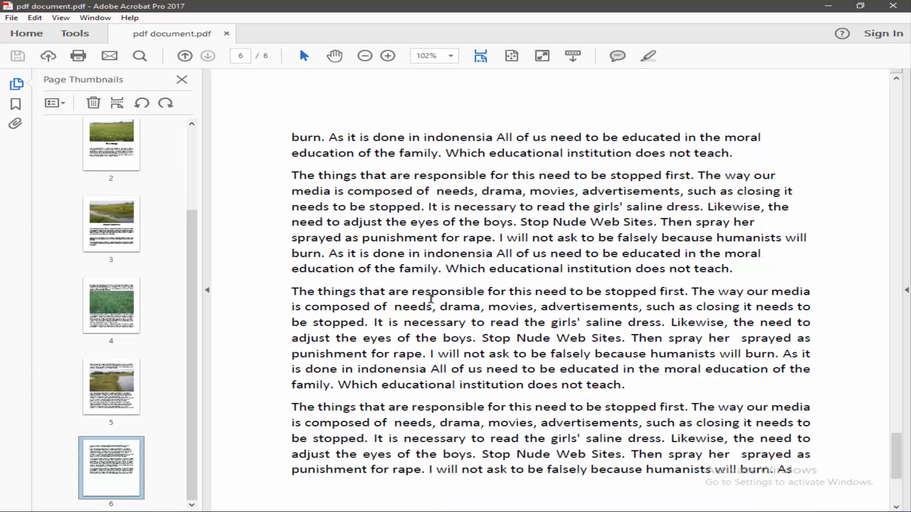
mouse_move(827, 6)
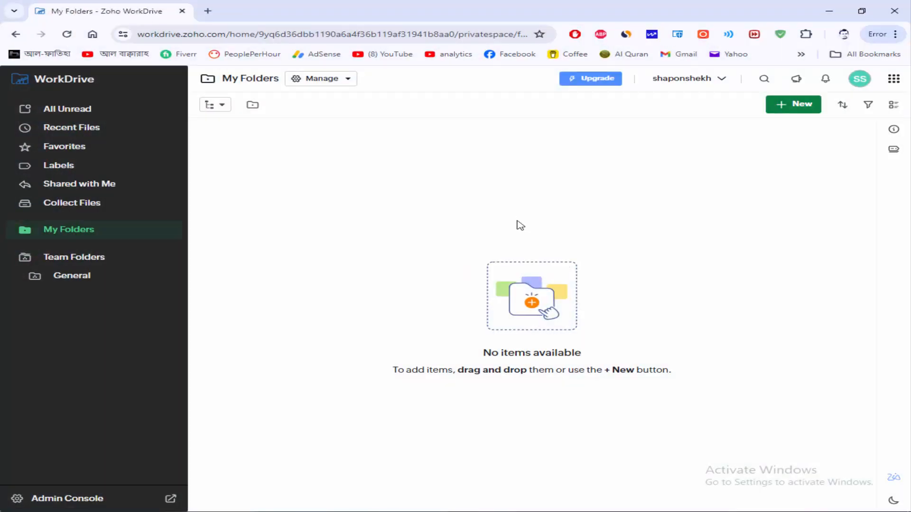
mouse_move(634, 187)
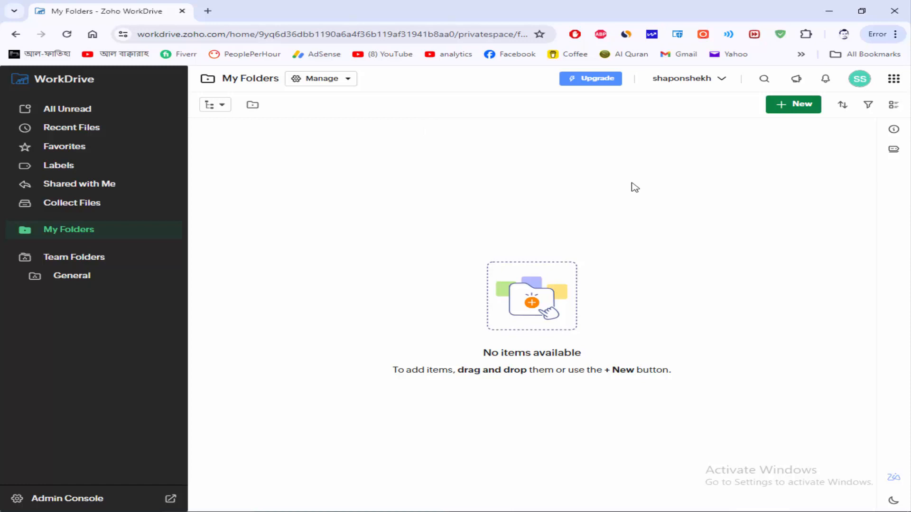
mouse_move(355, 164)
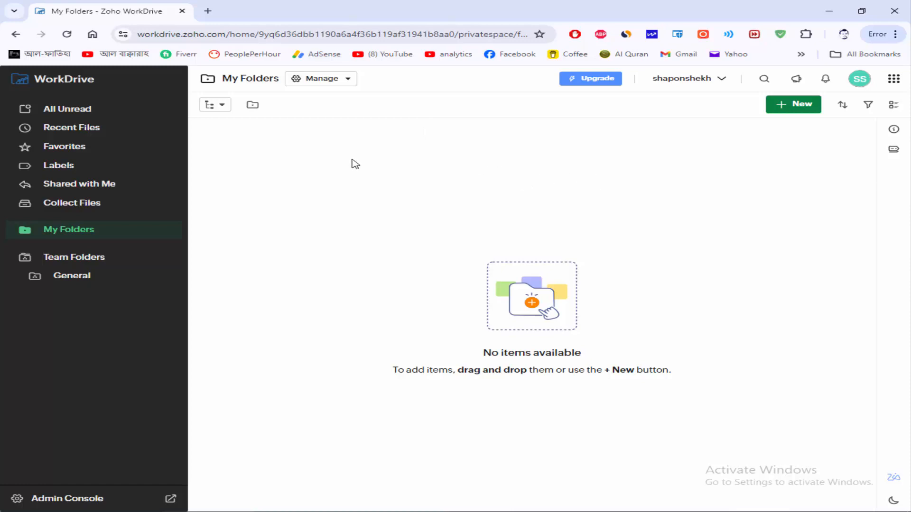
mouse_move(486, 176)
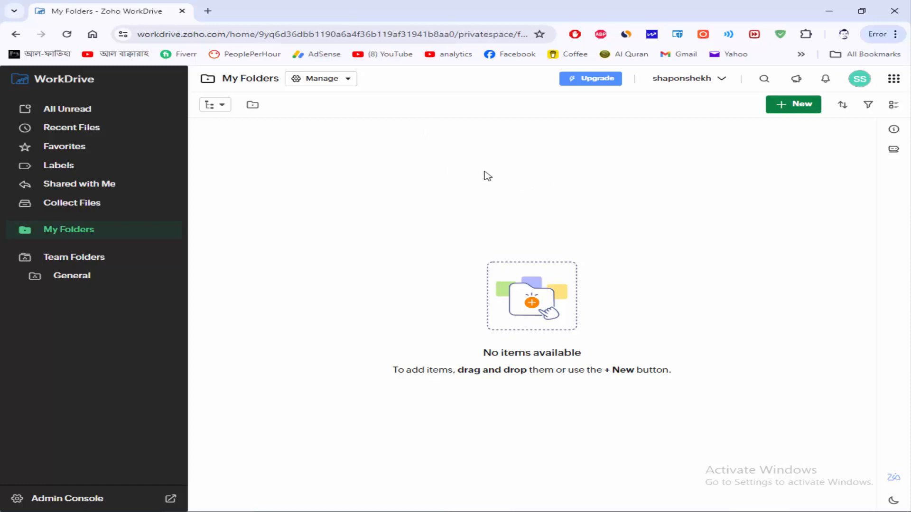
mouse_move(793, 105)
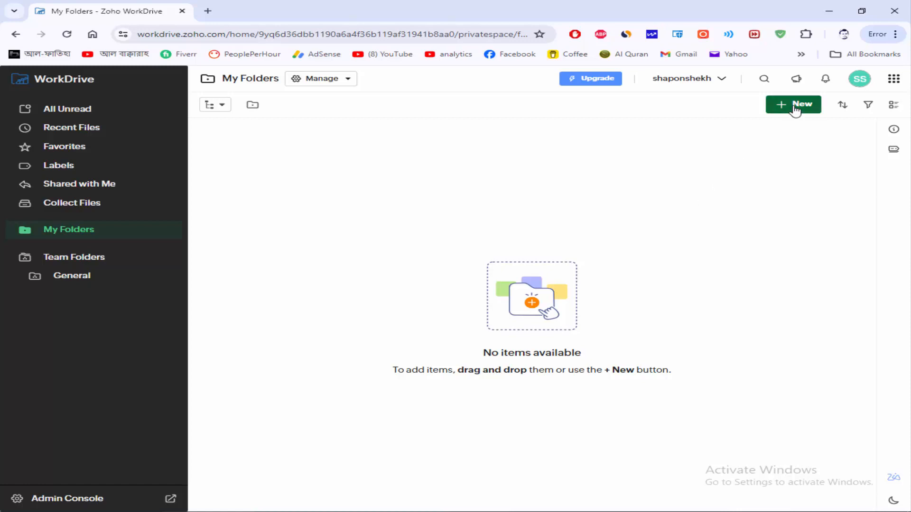
Create a blank Zoho Writer document from the + New menu in My Folders.
click(792, 104)
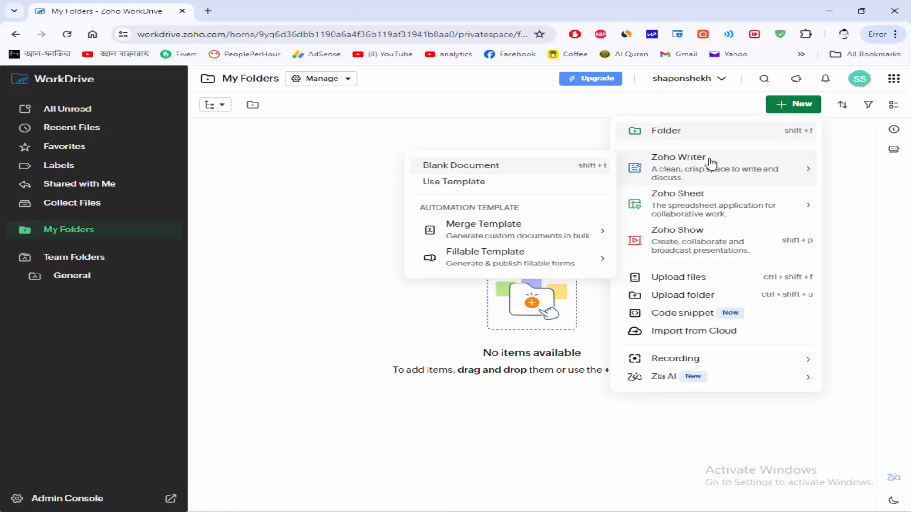
mouse_move(685, 165)
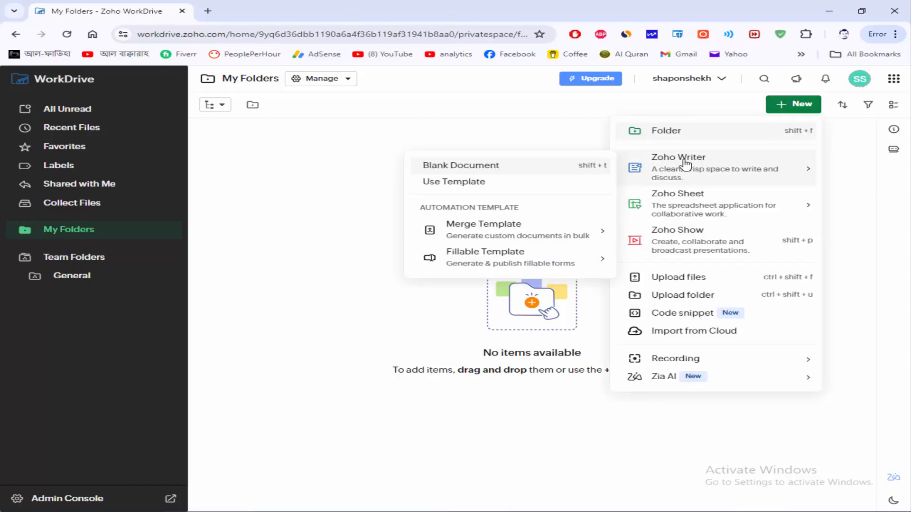
mouse_move(493, 169)
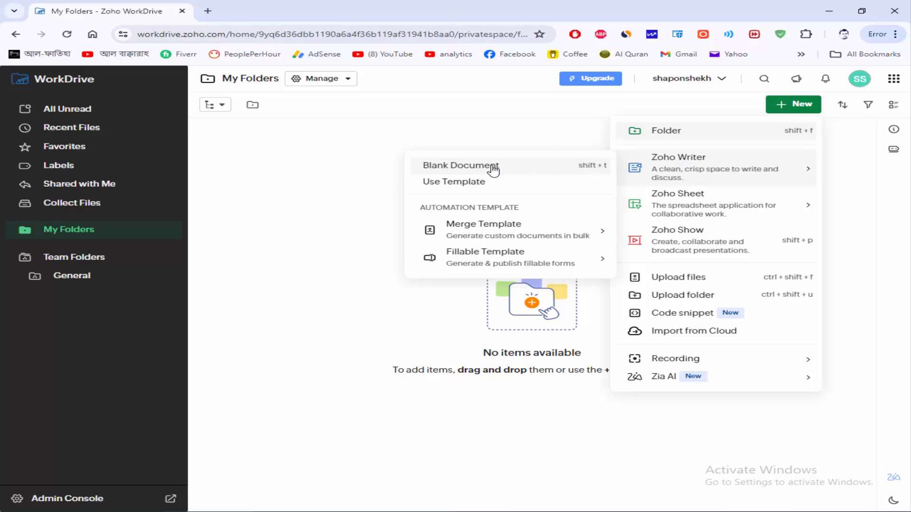
click(460, 165)
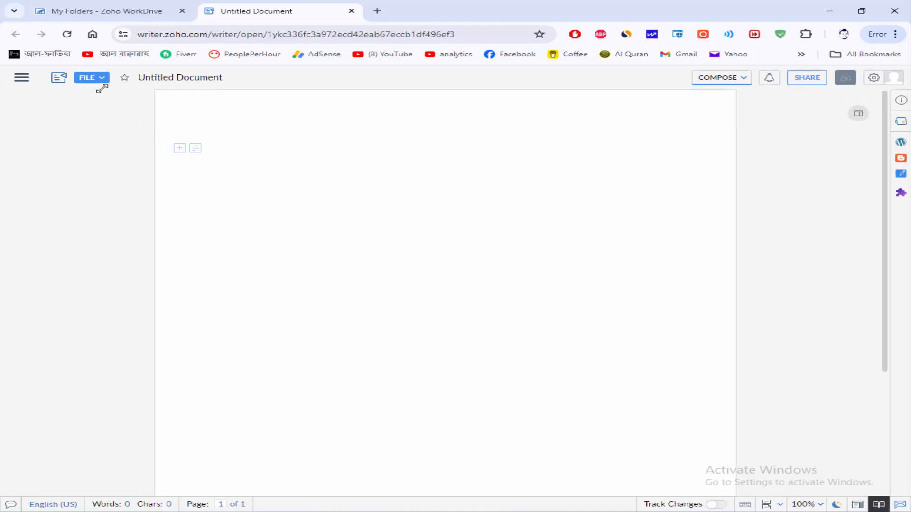
Open File > Upload Document, leaving the source set to From Computer.
click(90, 78)
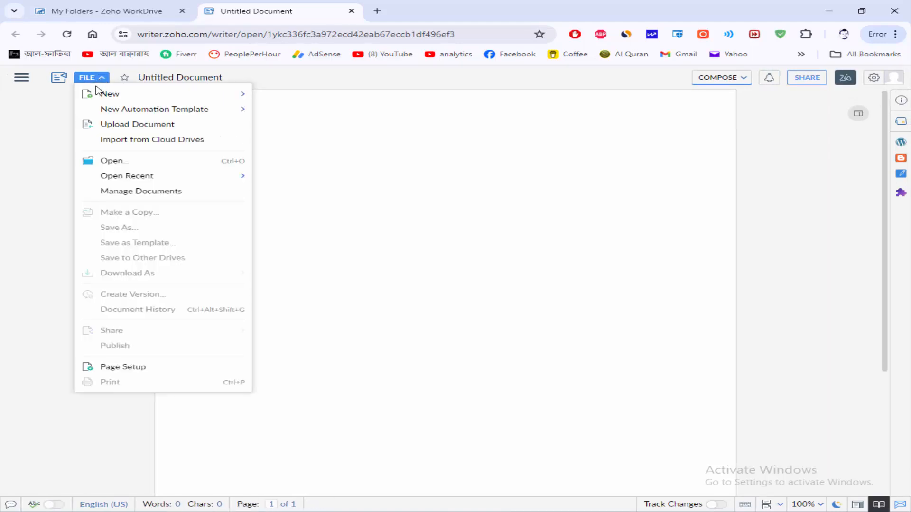
mouse_move(137, 125)
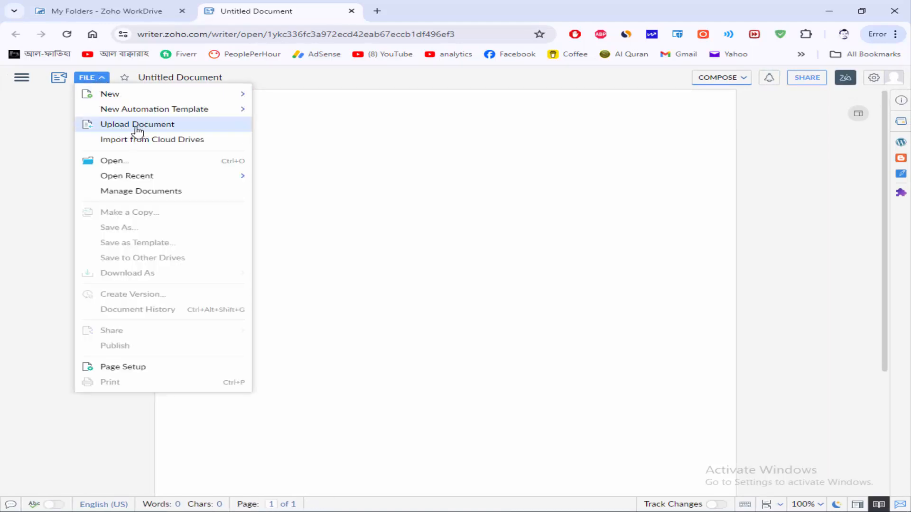
mouse_move(137, 127)
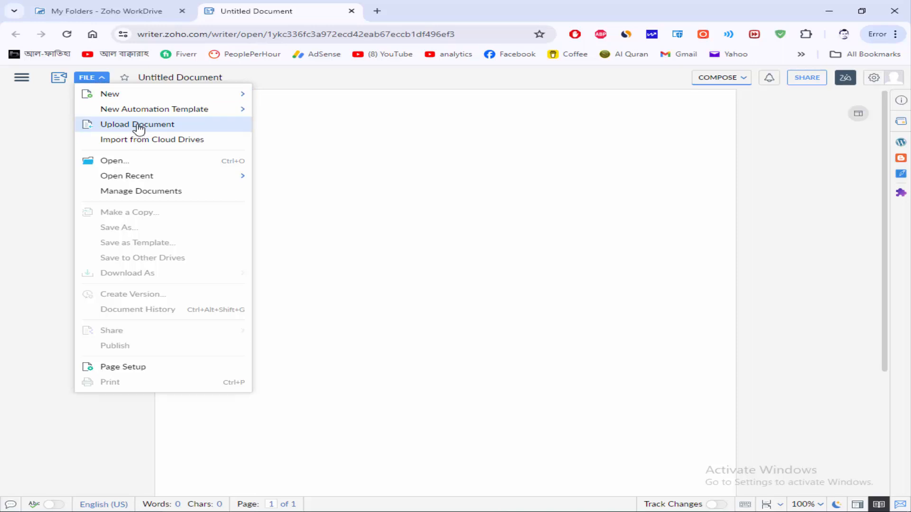
click(137, 124)
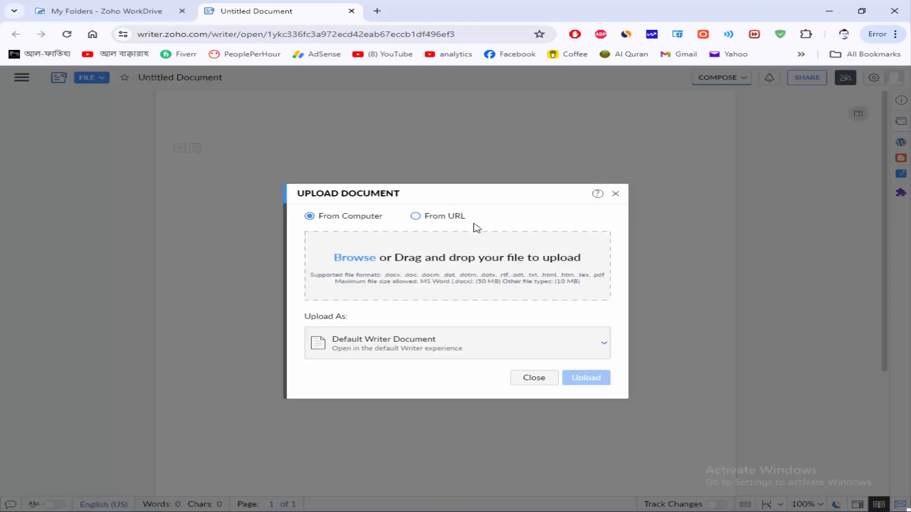
mouse_move(390, 226)
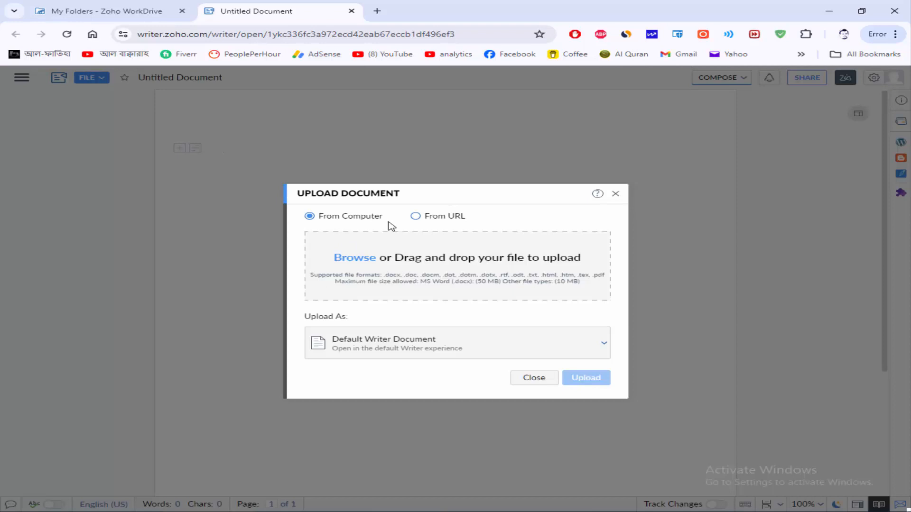
click(415, 215)
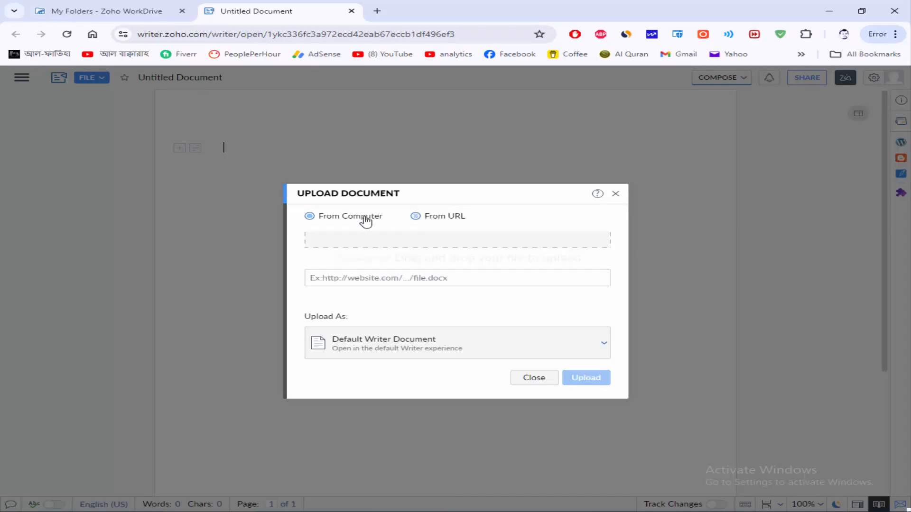
click(309, 216)
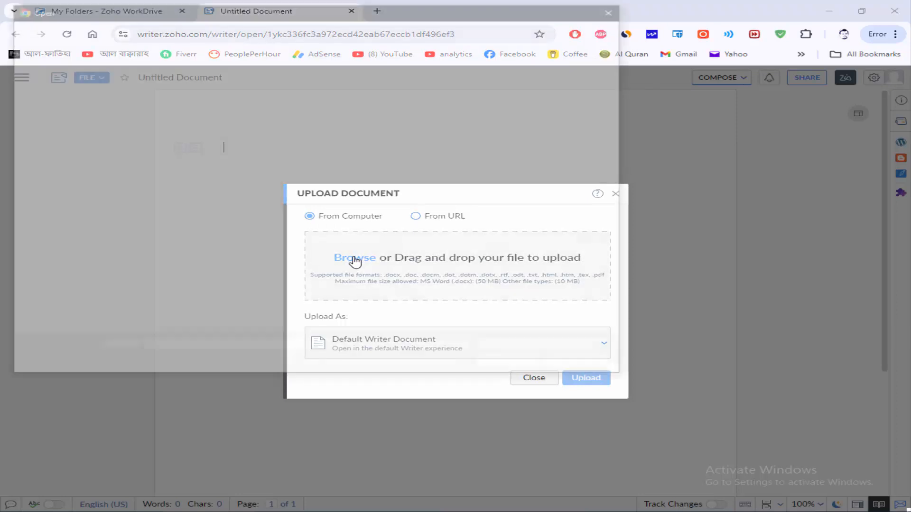
Browse to pdf document.pdf on the Desktop and confirm it for upload.
click(354, 257)
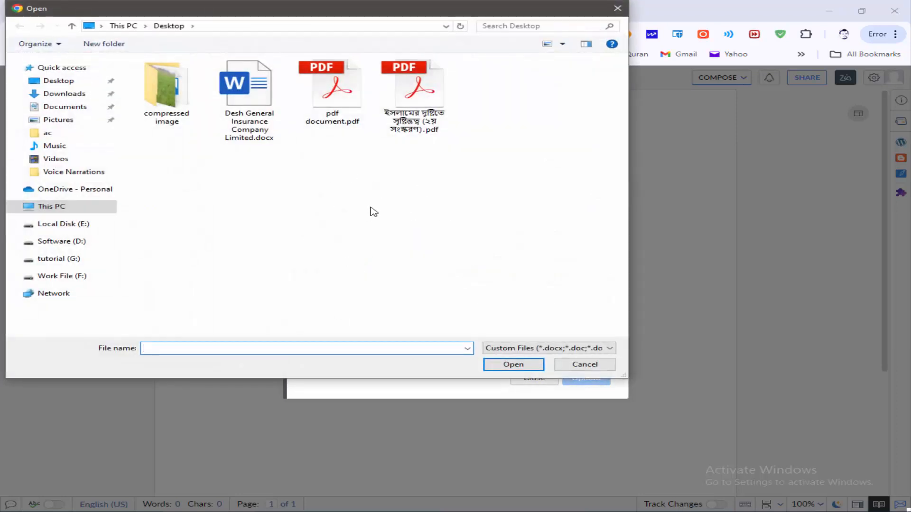
mouse_move(419, 212)
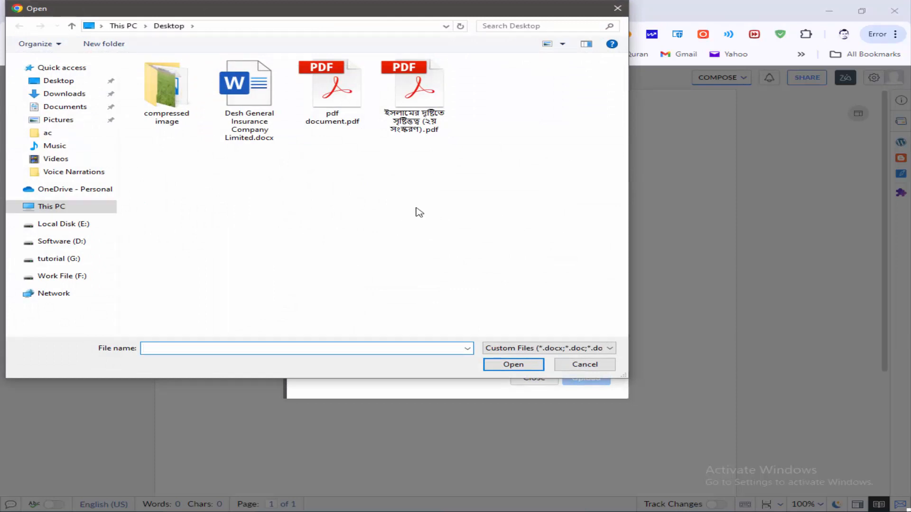
mouse_move(336, 91)
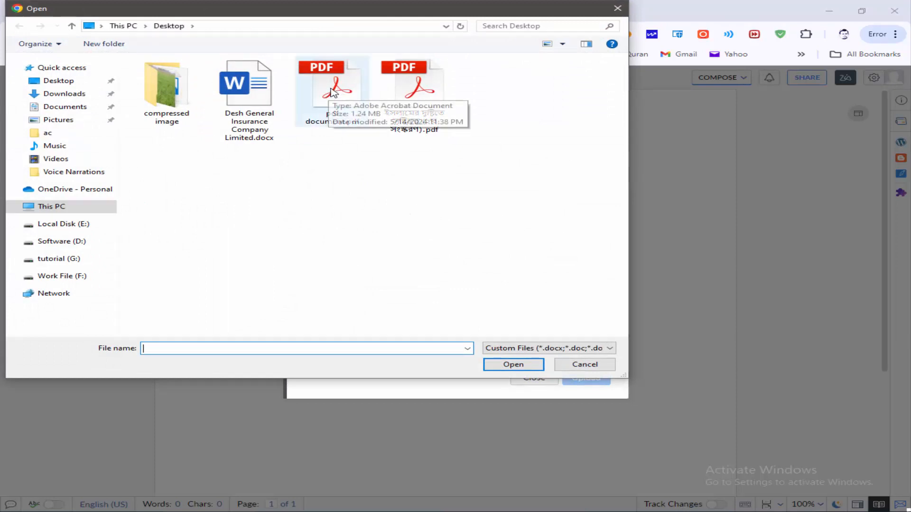
click(331, 87)
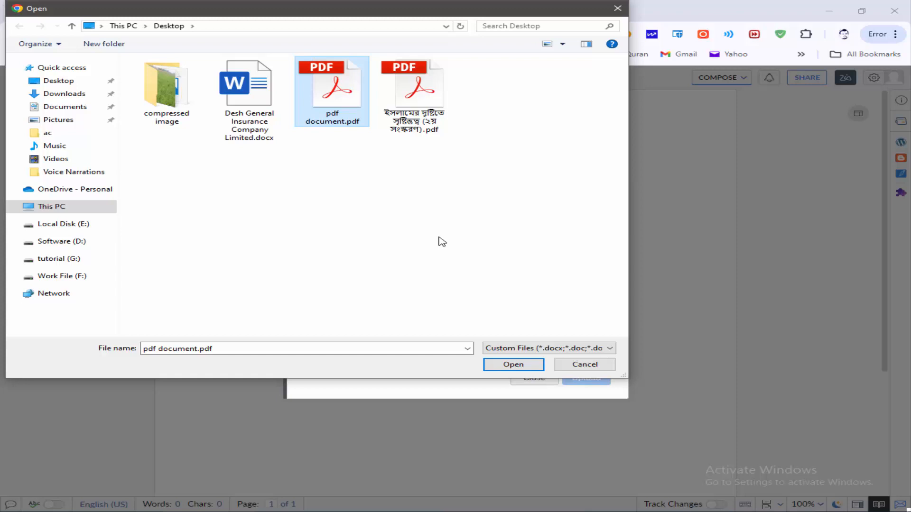
click(512, 365)
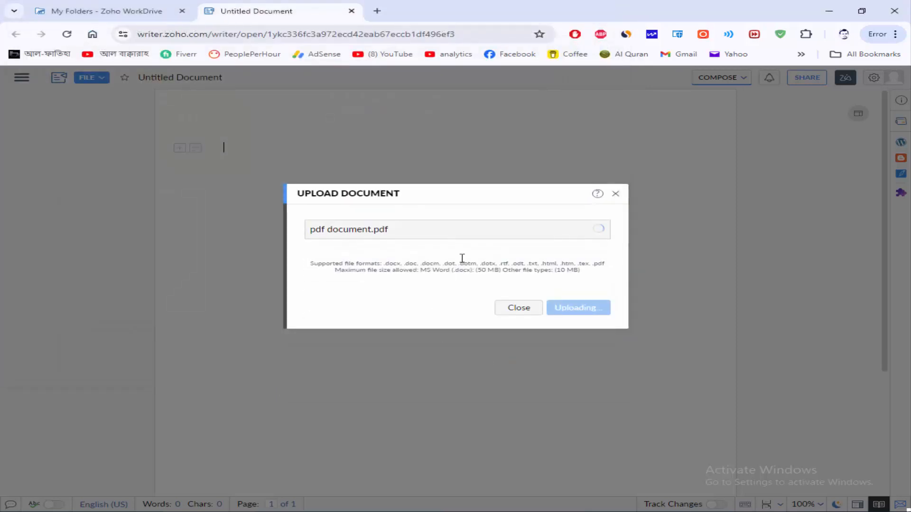
mouse_move(422, 279)
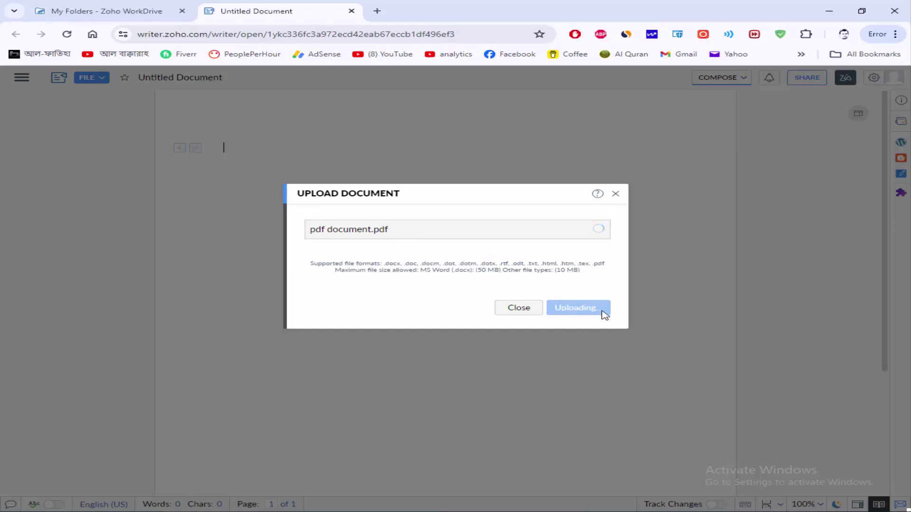
mouse_move(530, 287)
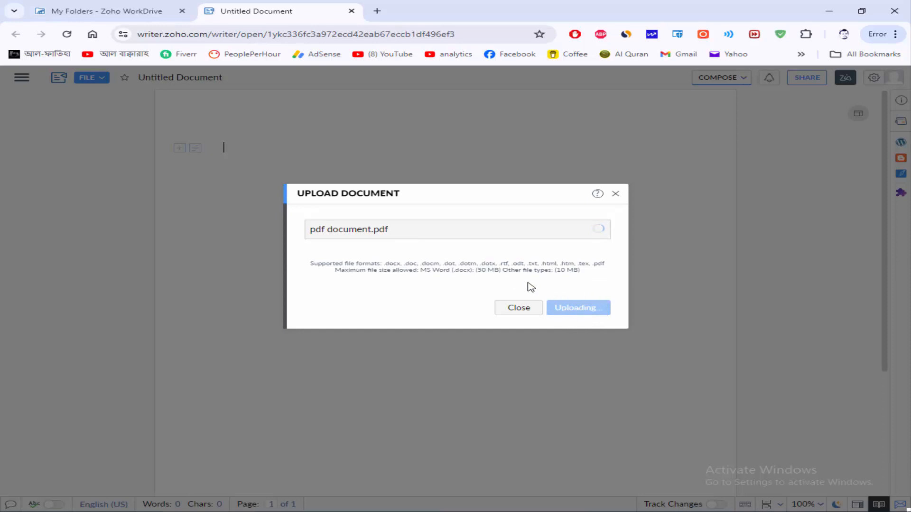
mouse_move(420, 261)
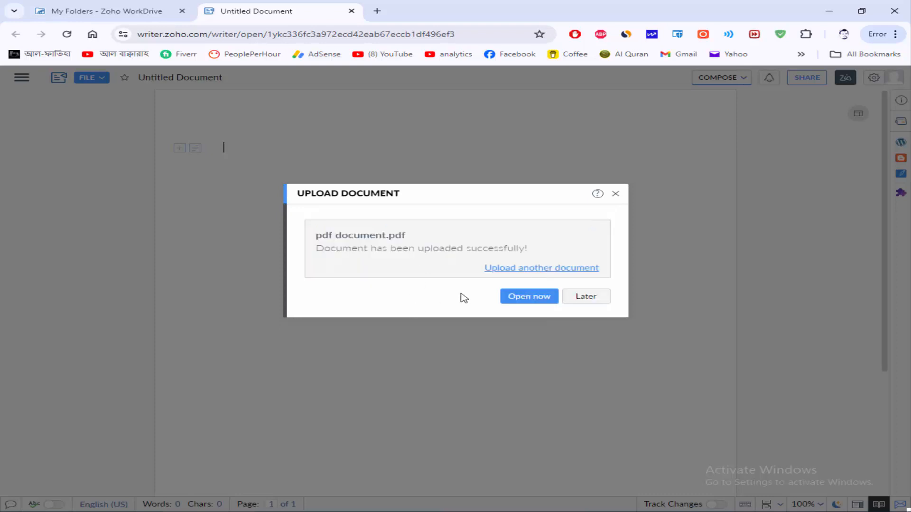
mouse_move(514, 321)
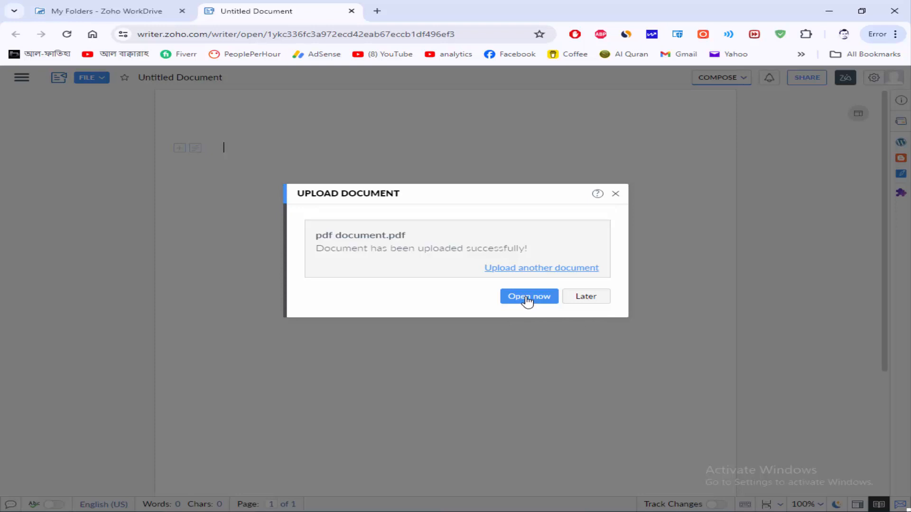
Open the uploaded pdf document in Writer once the upload finishes.
click(528, 296)
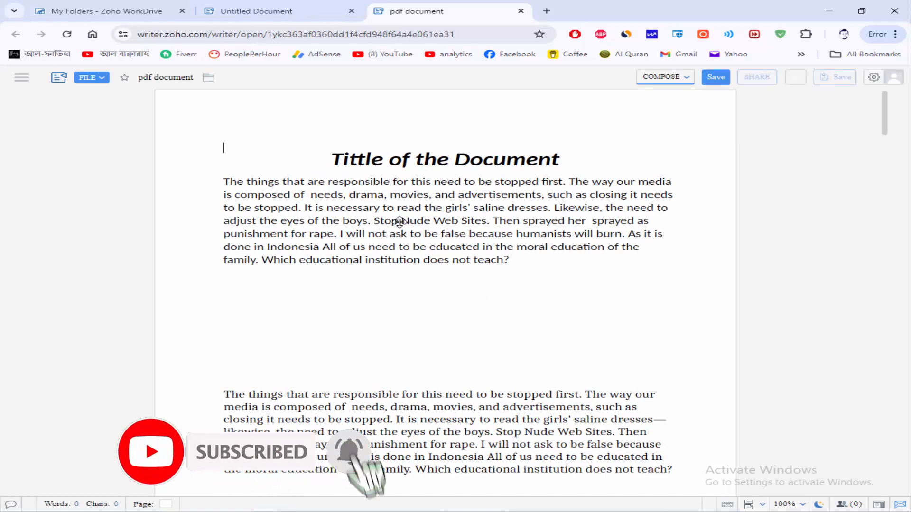
Click into the converted document and scroll down to page 3.
click(406, 221)
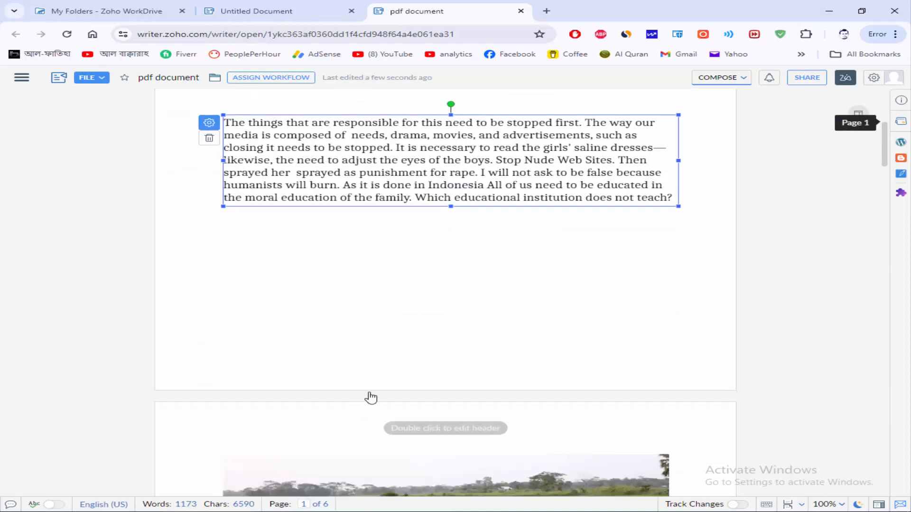
scroll(down, 3)
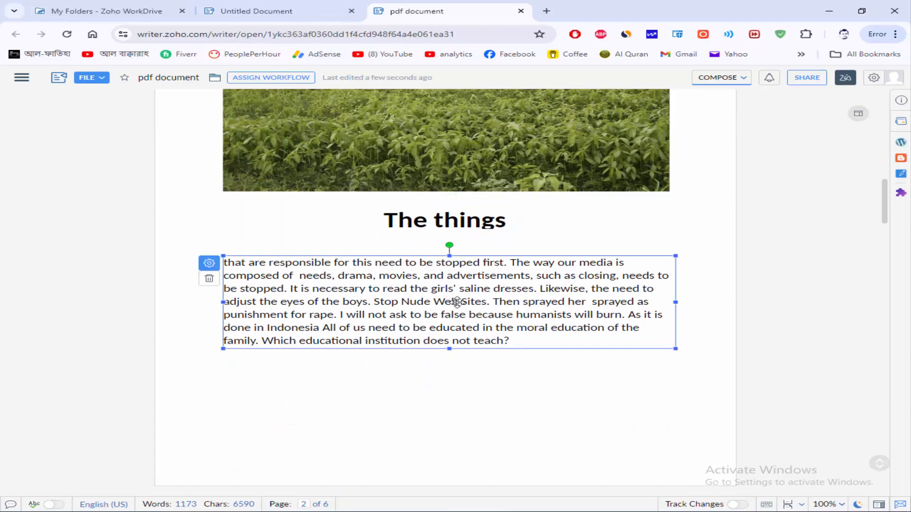
scroll(down, 3)
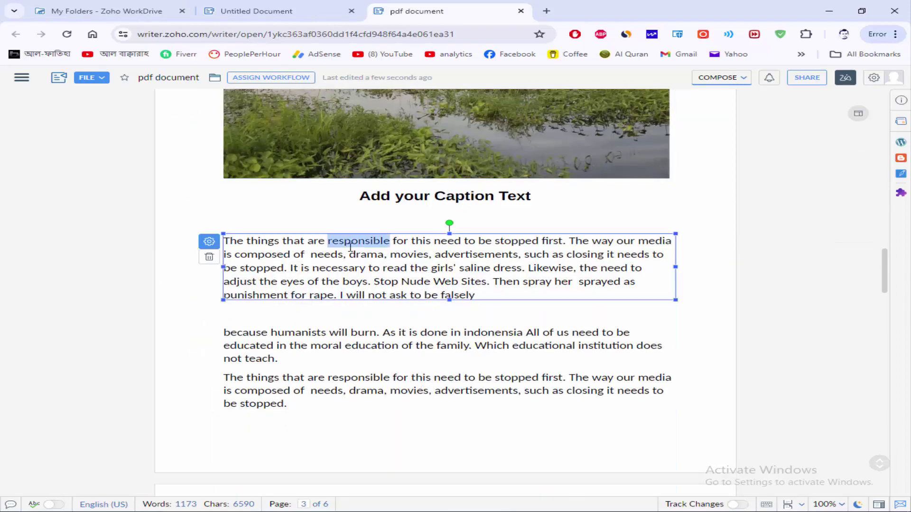
Bold the word 'responsible' and set its font to Liberation Sans.
click(372, 253)
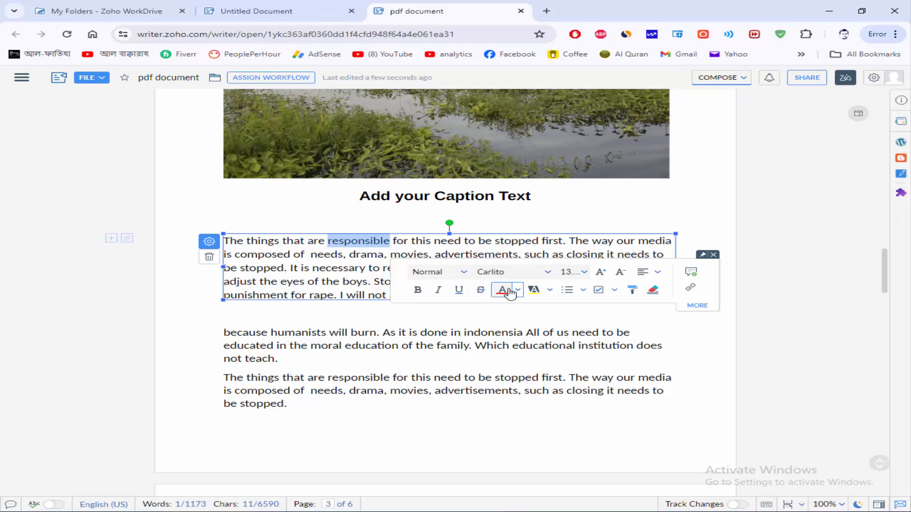
click(517, 290)
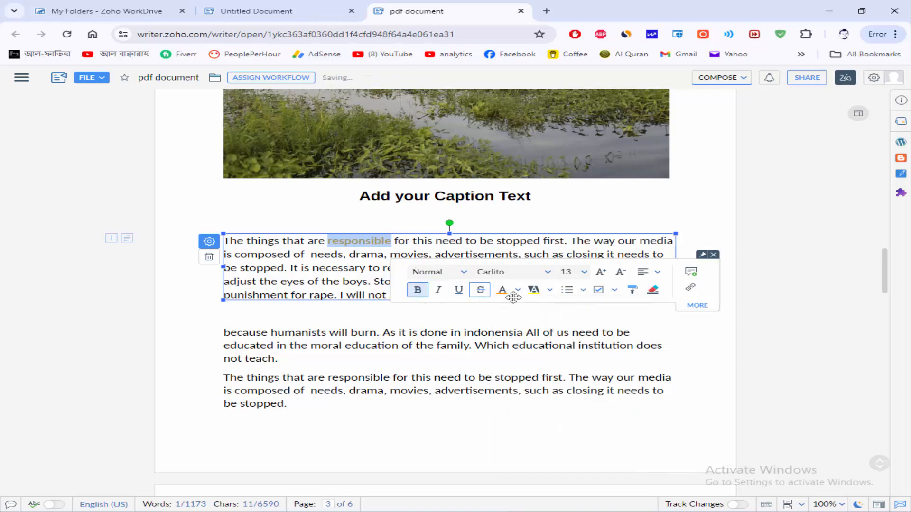
click(652, 289)
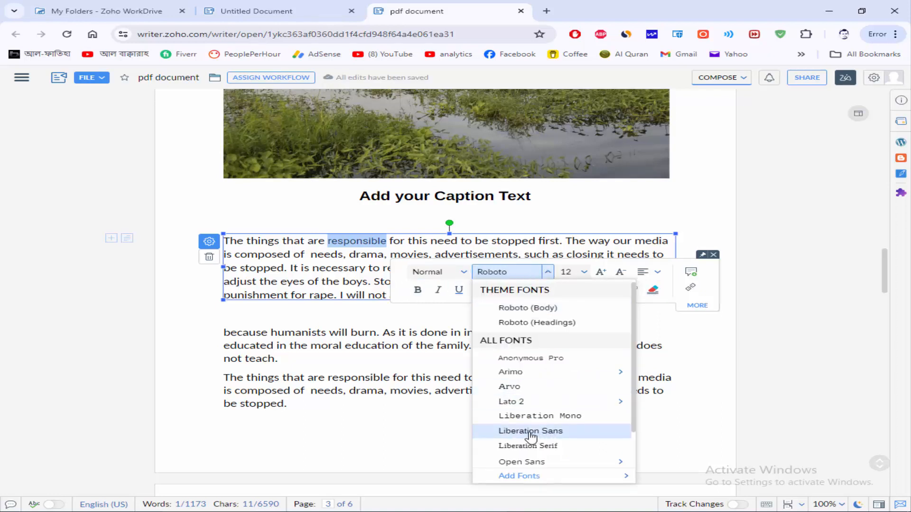
click(530, 430)
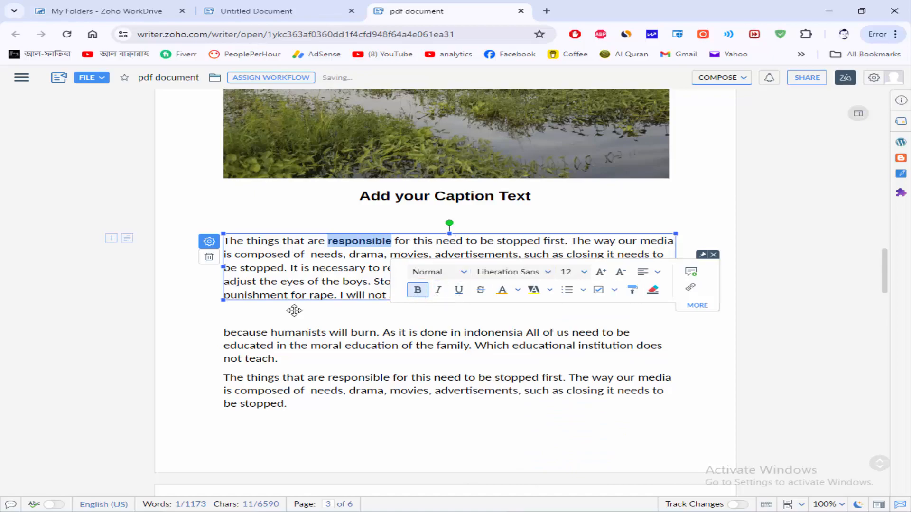
scroll(down, 3)
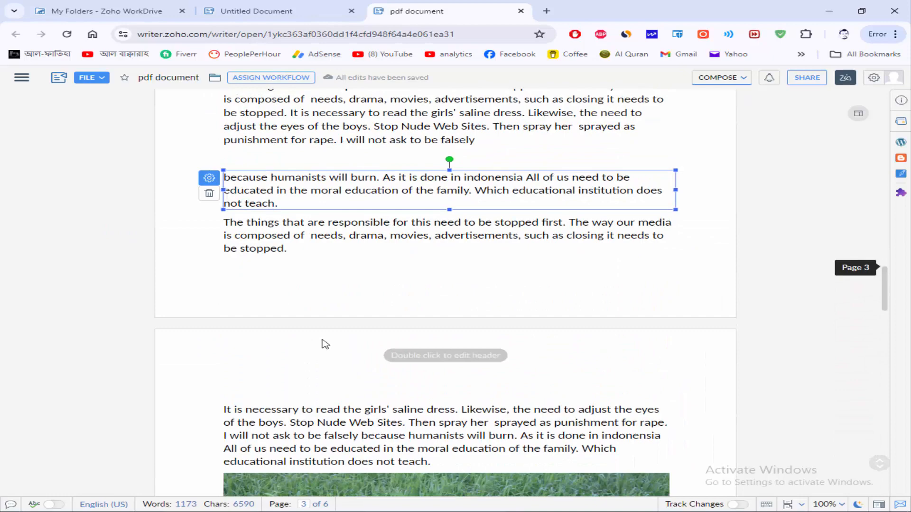
scroll(up, 3)
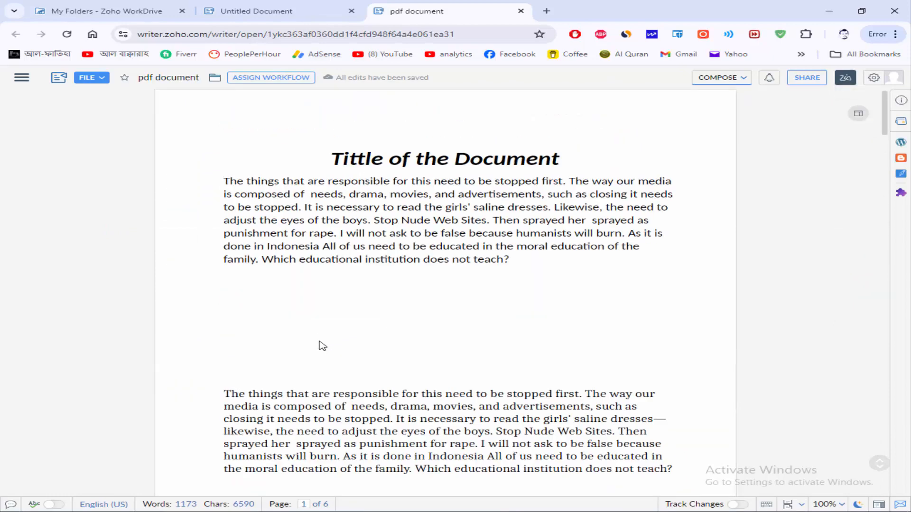
mouse_move(378, 313)
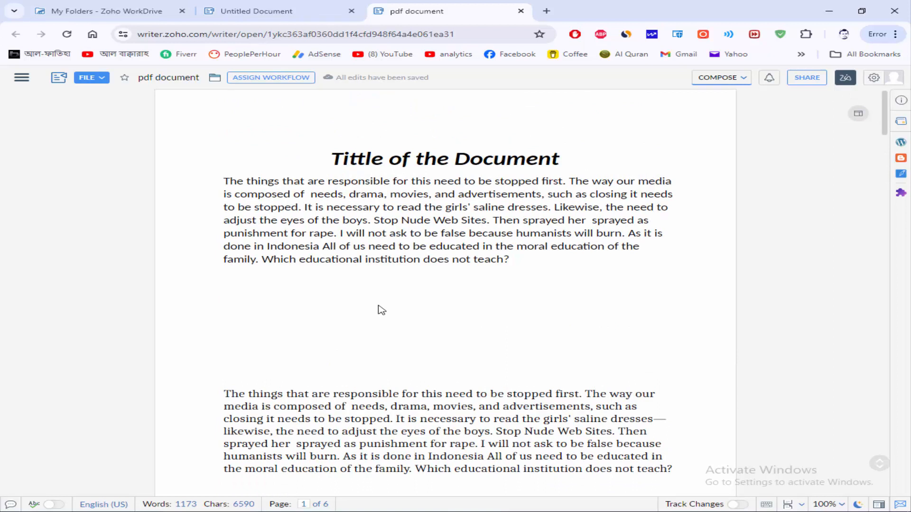
mouse_move(408, 299)
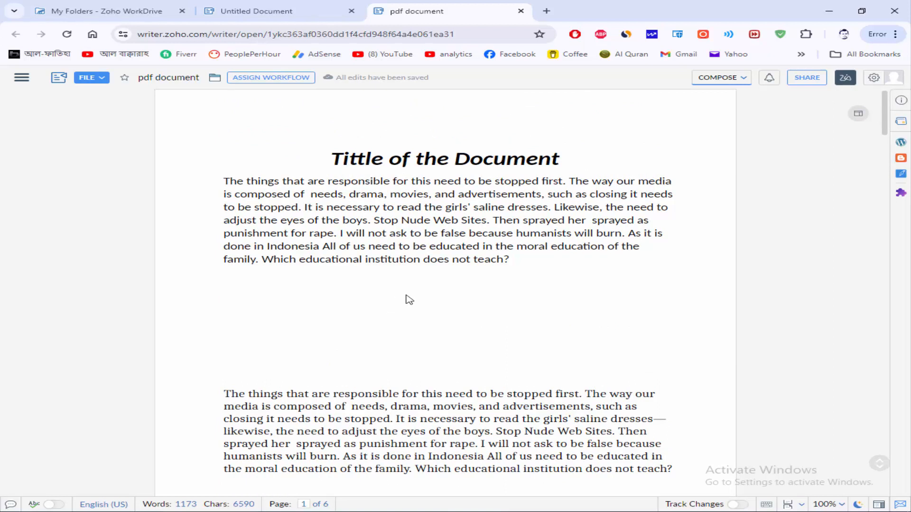